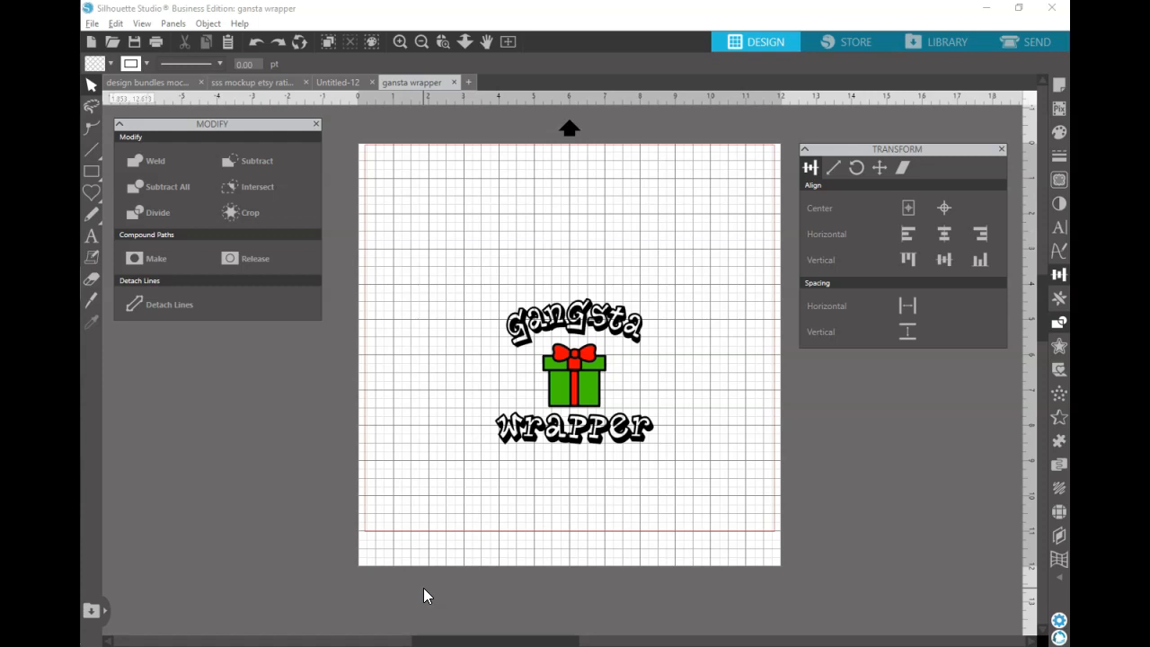
mouse_move(302, 478)
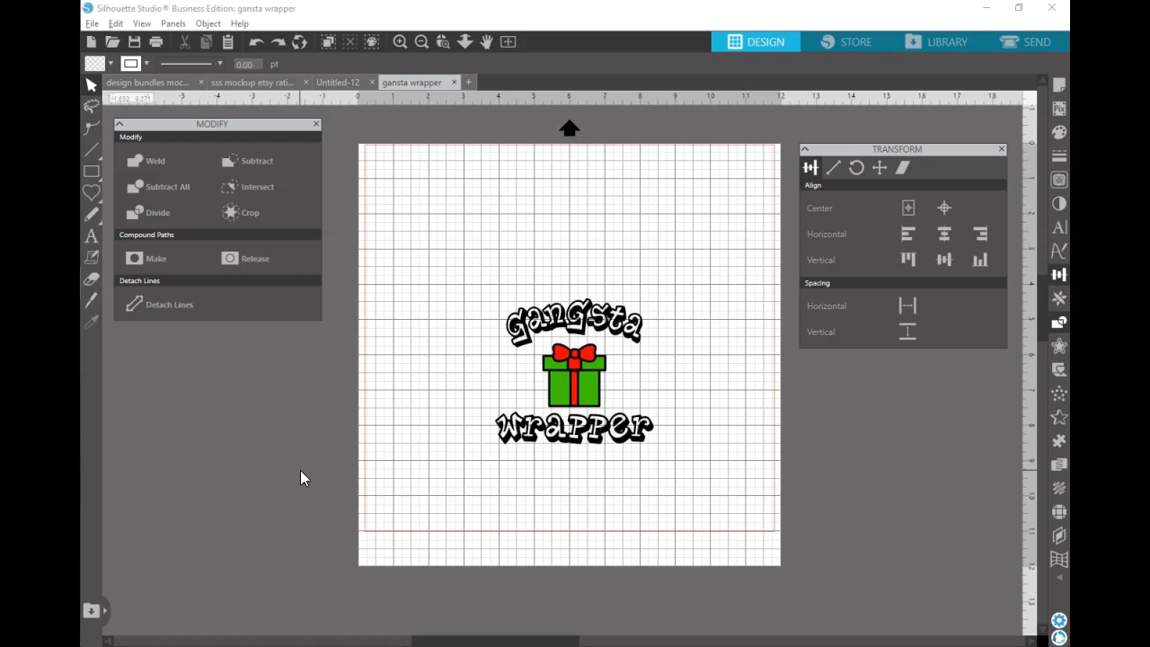
mouse_move(489, 304)
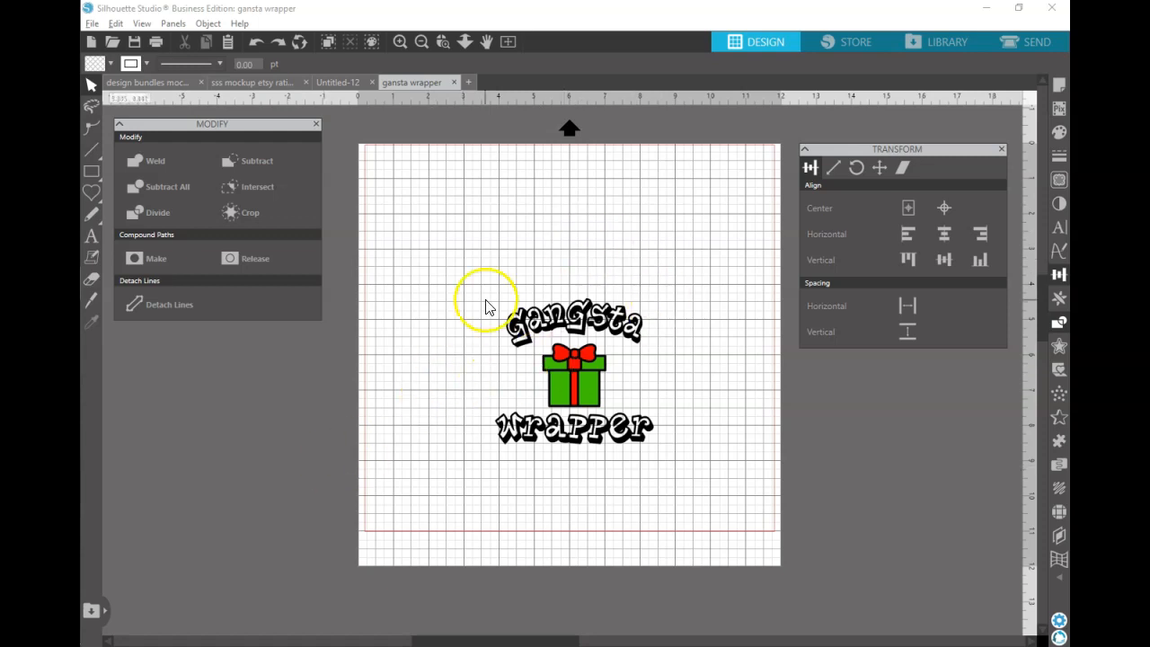
mouse_move(650, 291)
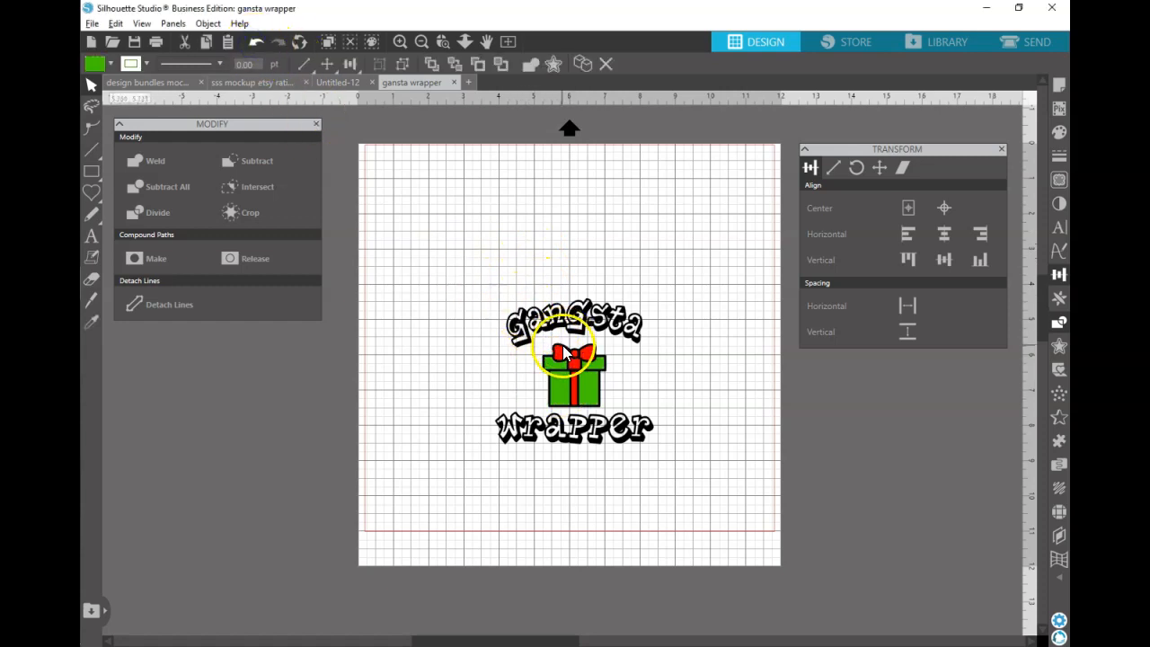
left_click(258, 43)
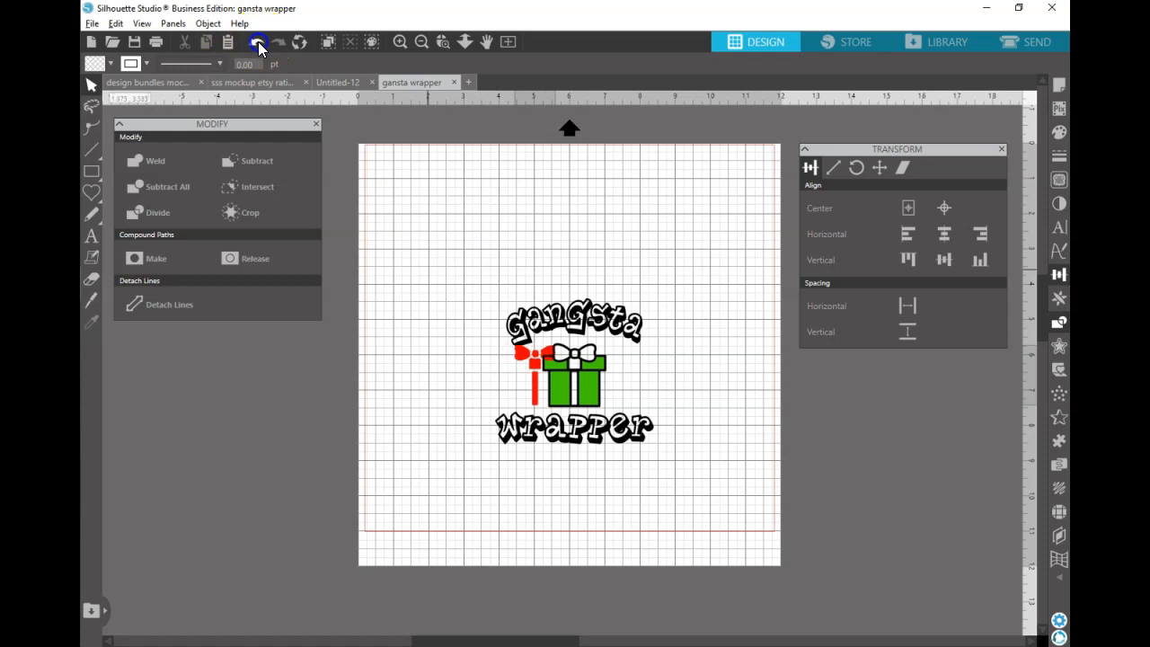
left_click(541, 372)
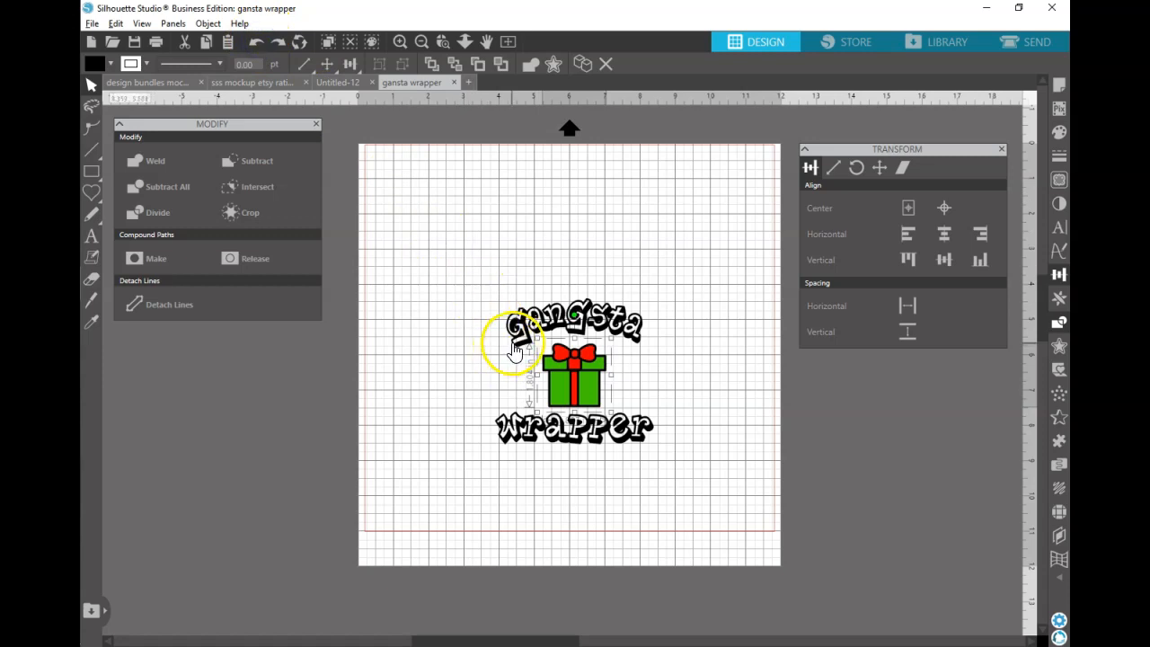
left_click(518, 440)
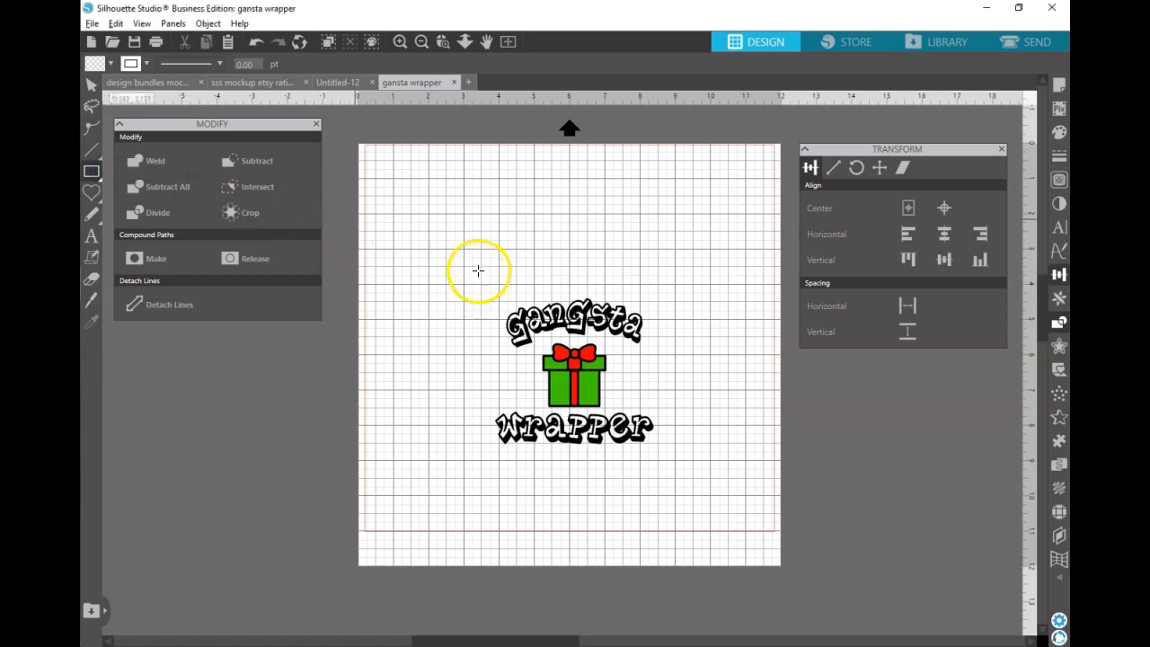
- Place a small black square above the lettering, move its copy right, top-align both and group them
left_click(97, 64)
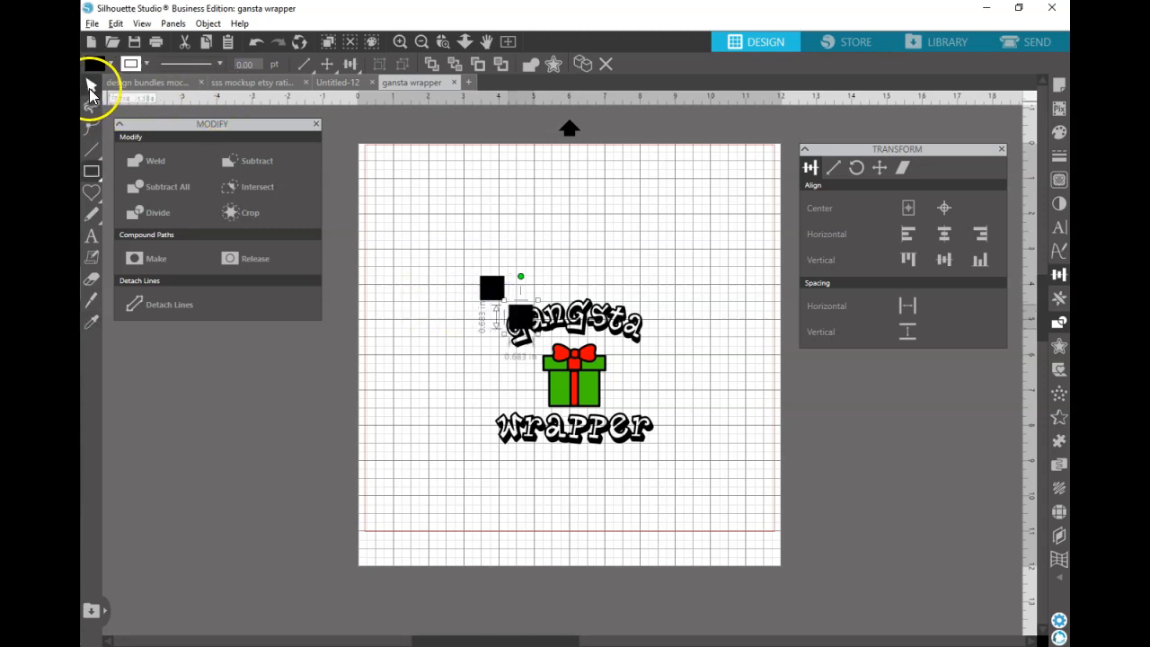
left_click_drag(492, 287, 647, 287)
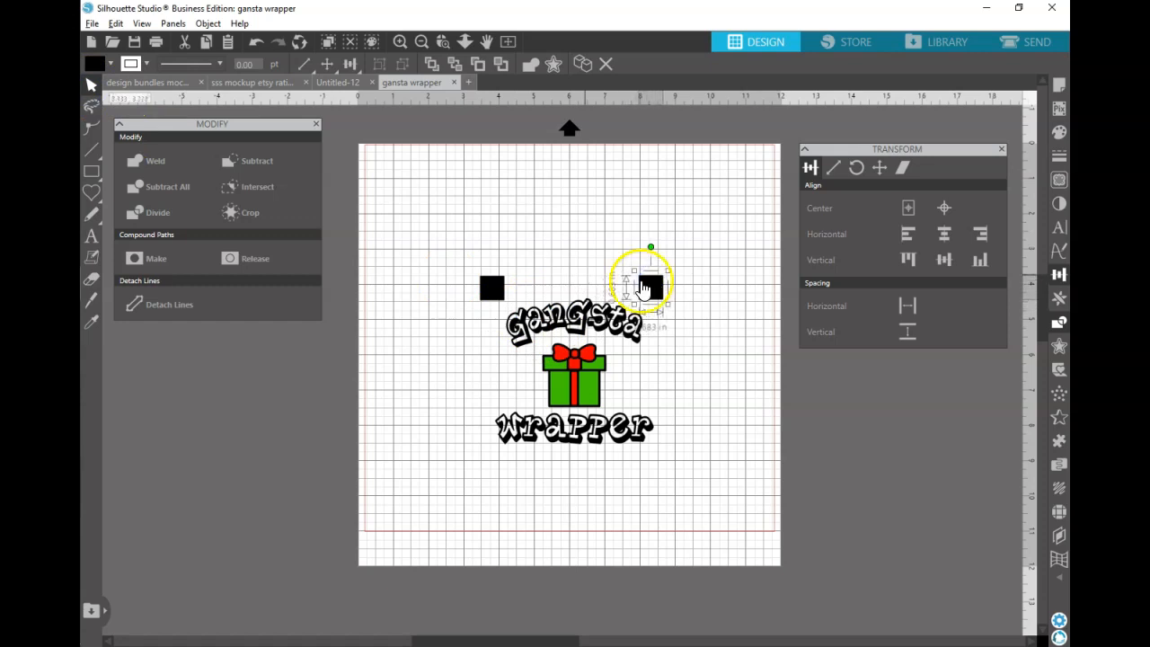
left_click(943, 258)
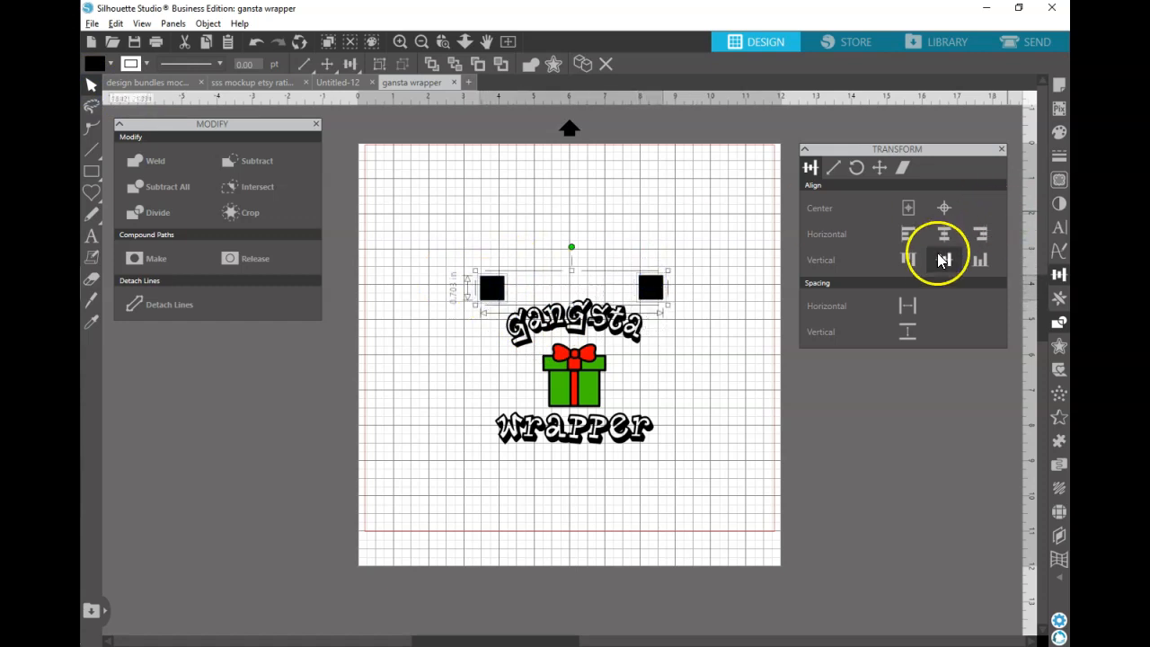
left_click(944, 258)
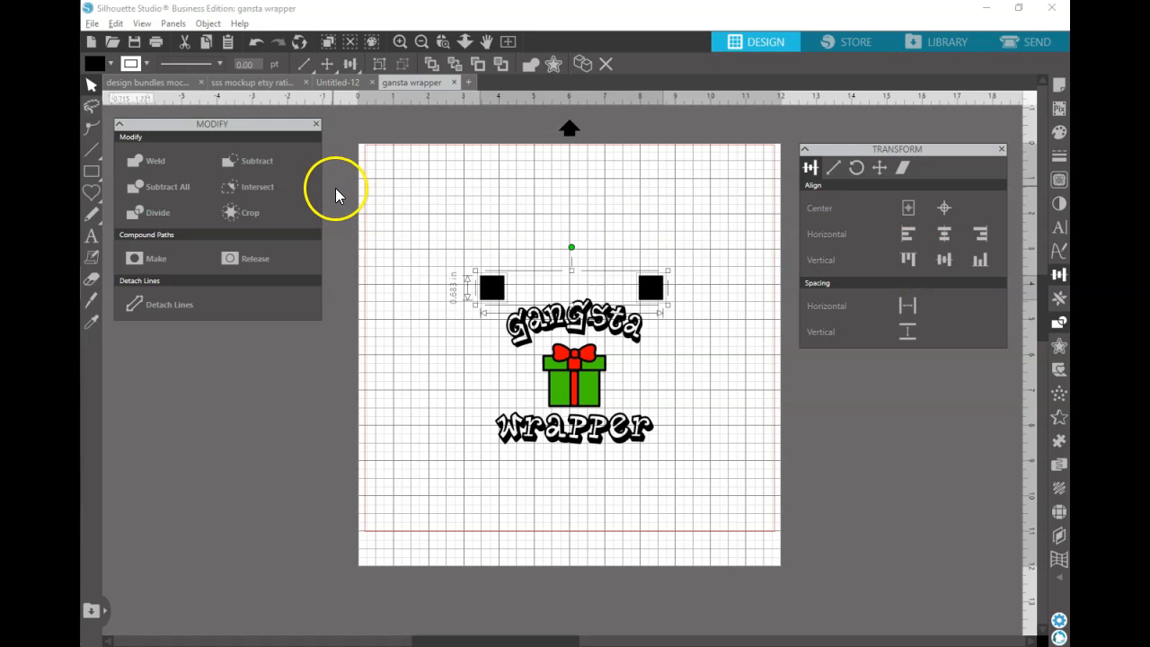
mouse_move(381, 74)
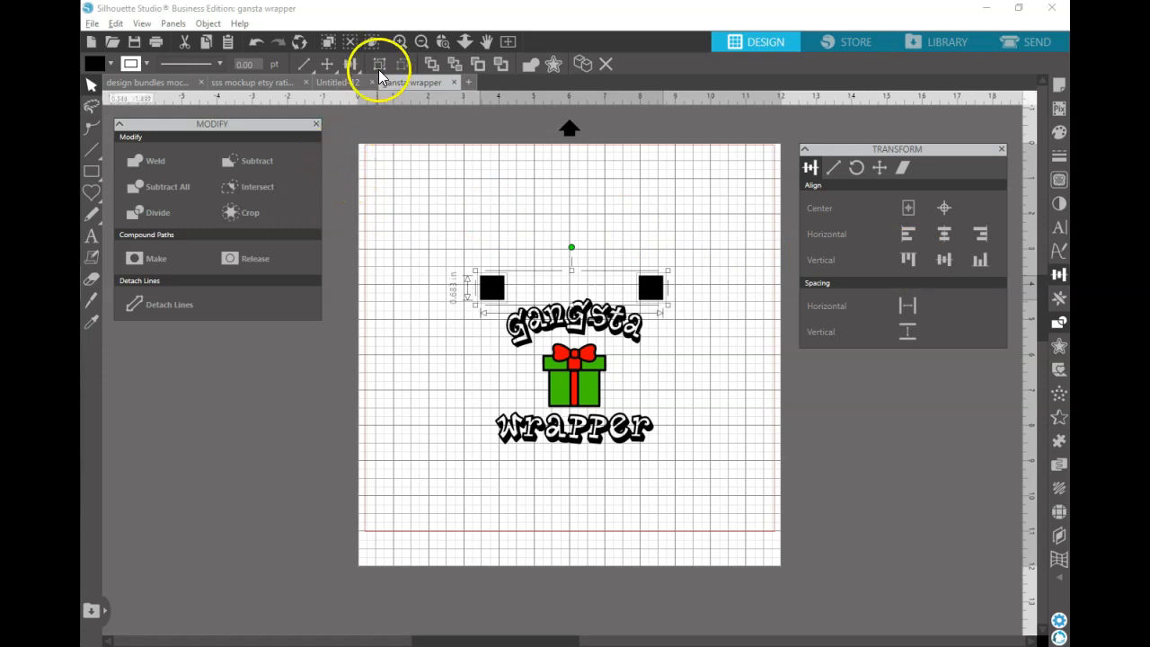
left_click(379, 65)
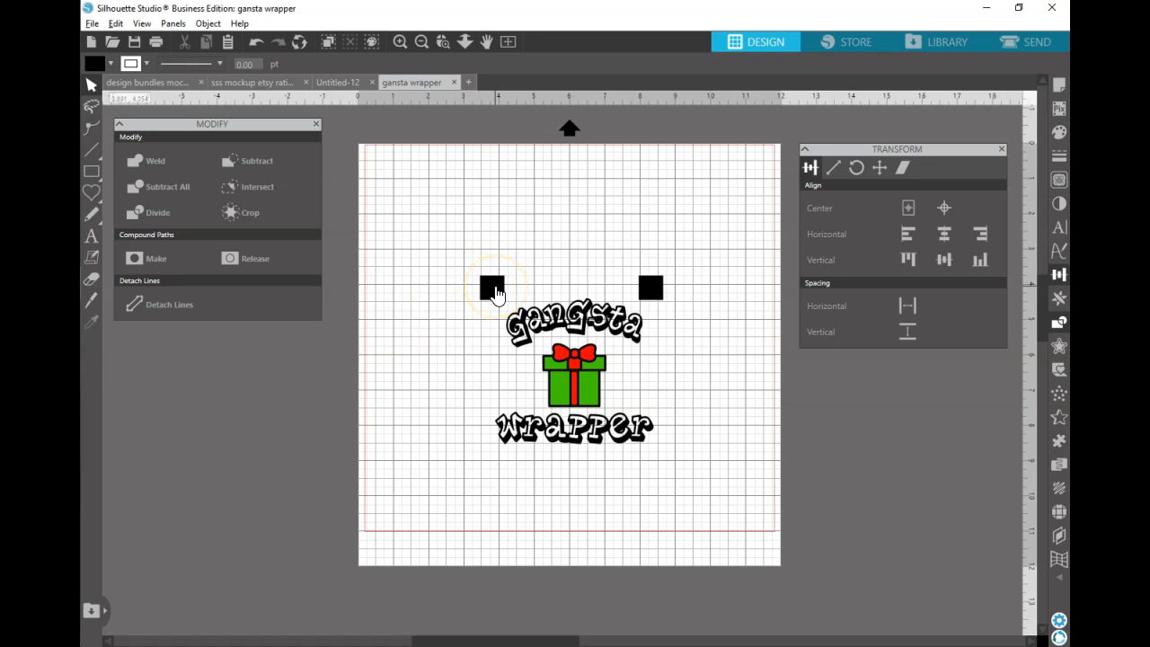
- Select the design with its squares to start the black-only copy beside the page
left_click(492, 288)
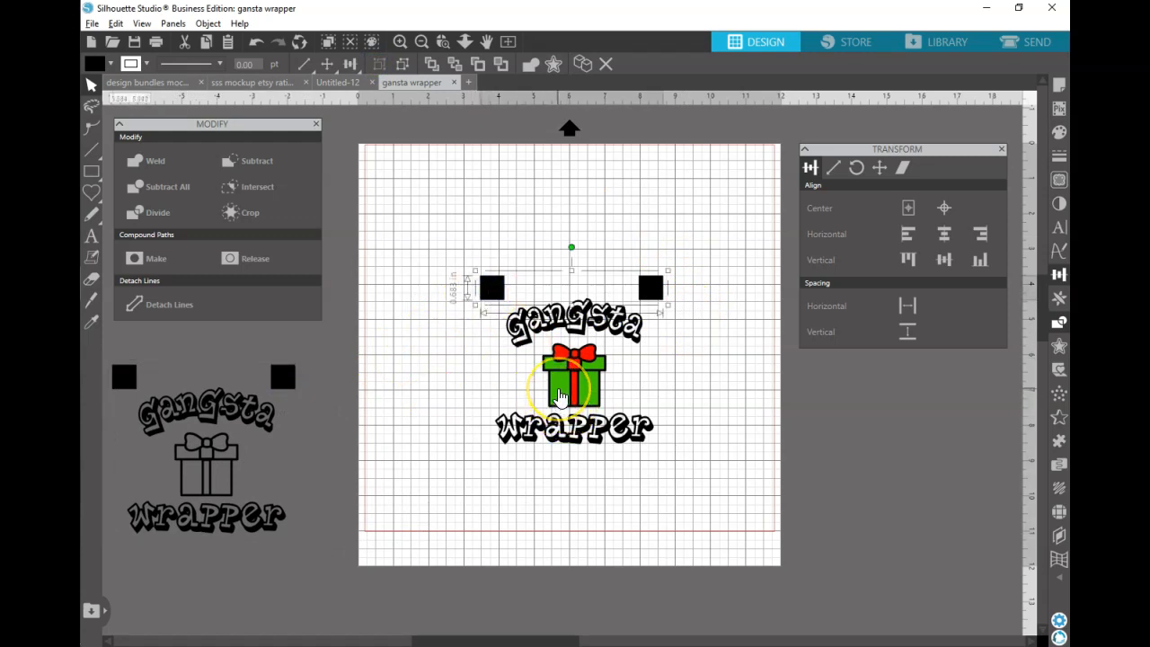
left_click(93, 63)
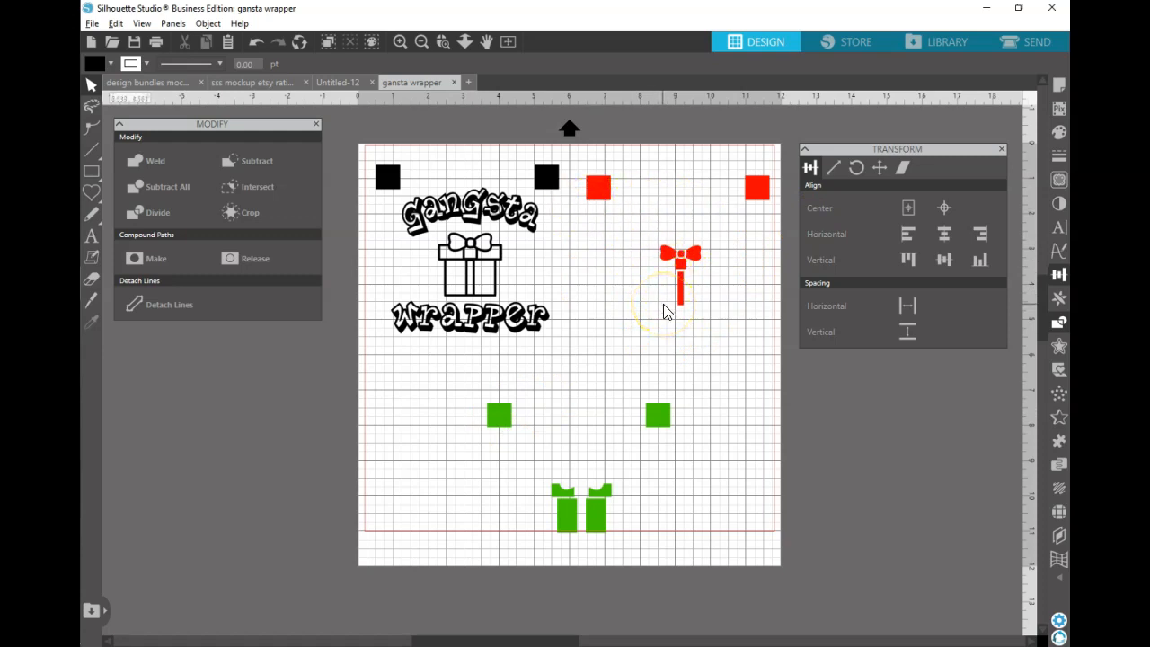
mouse_move(690, 478)
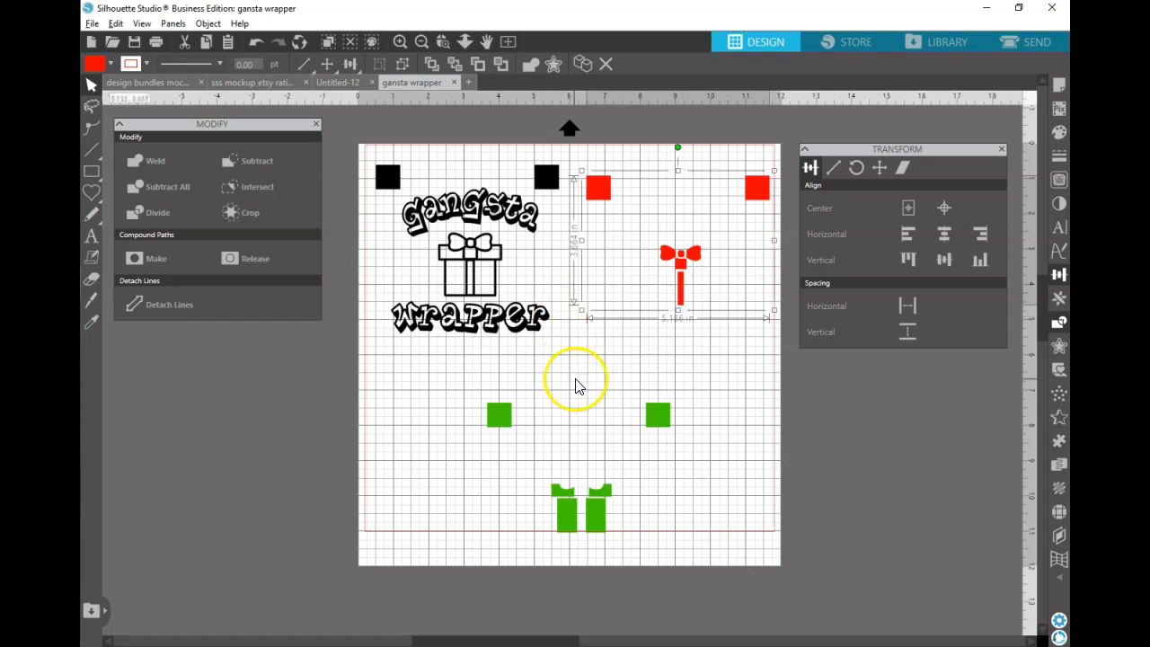
- Group the red bow layer together with its two red registration squares
left_click(578, 387)
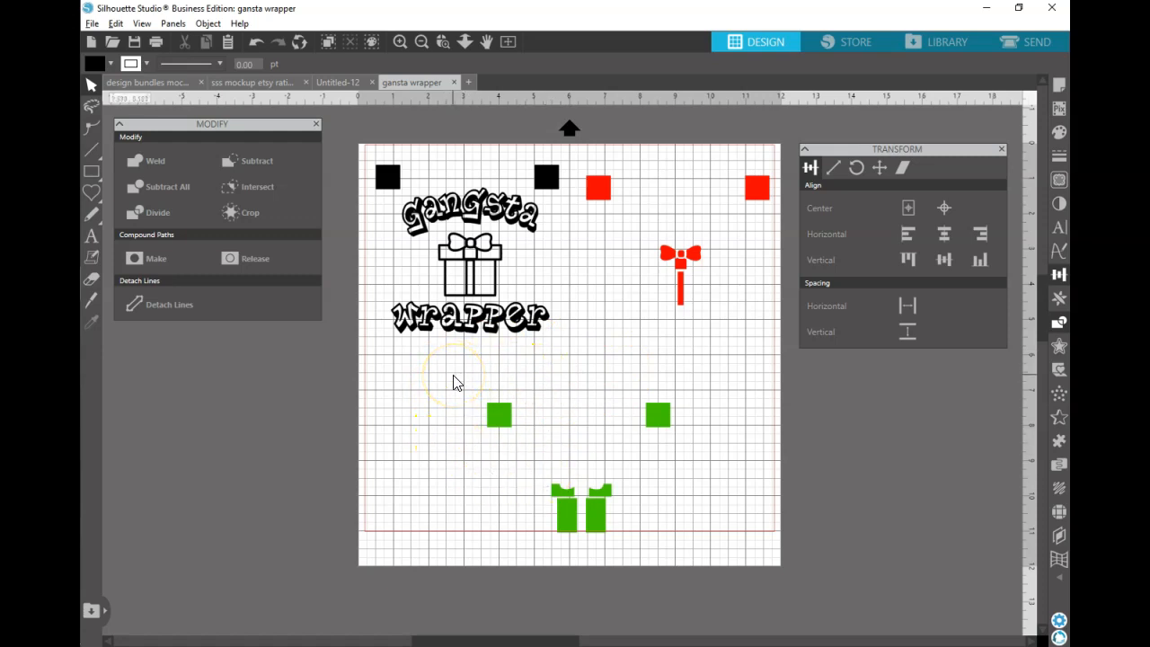
mouse_move(122, 597)
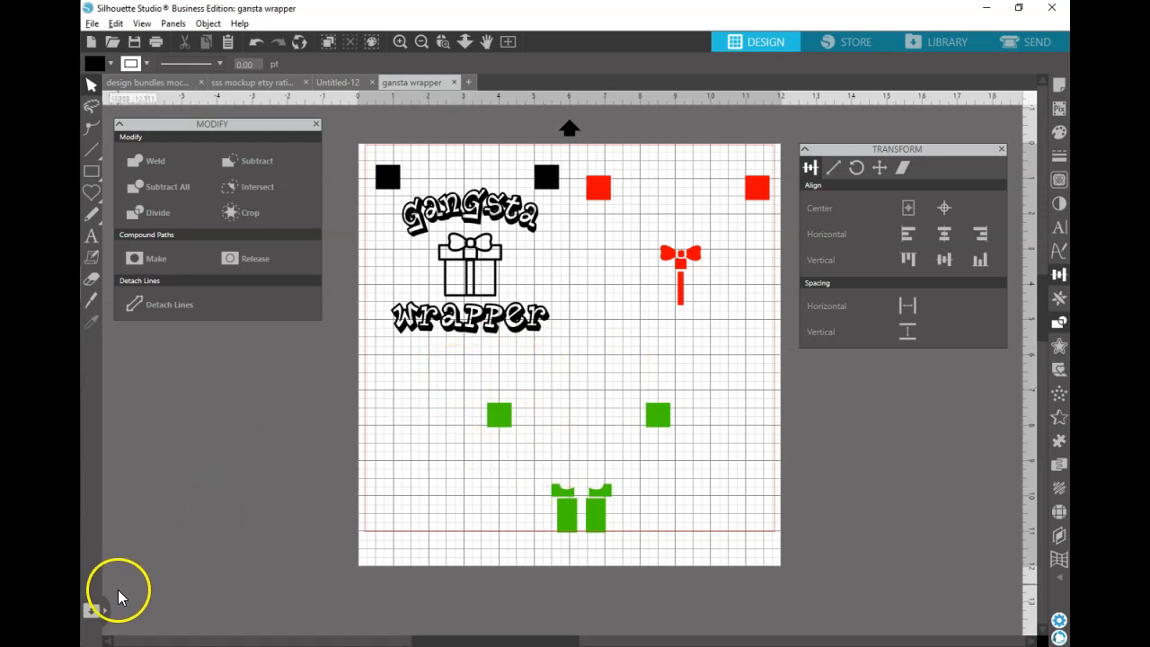